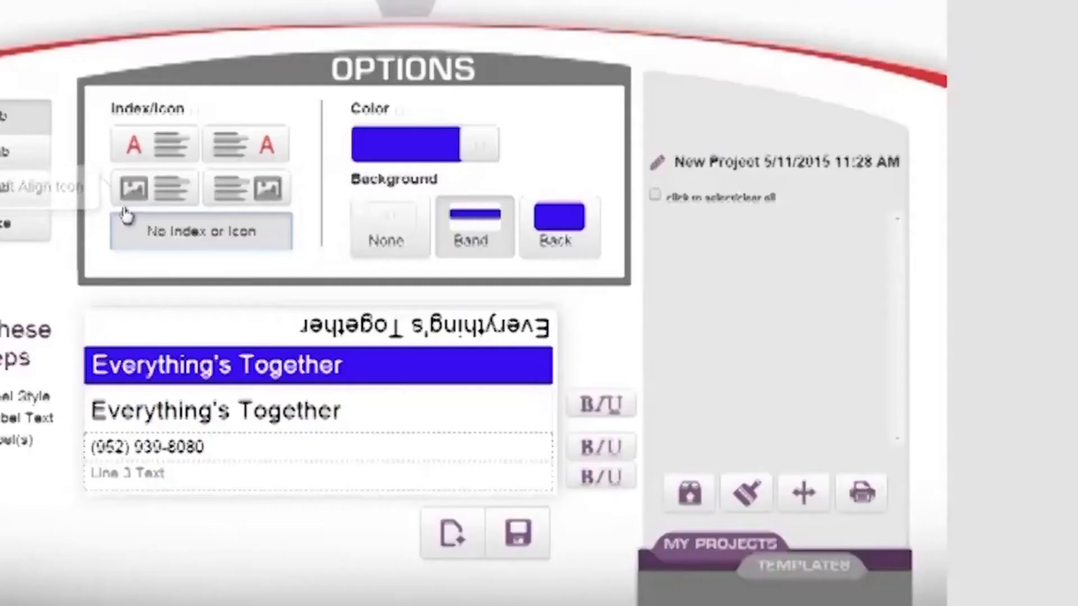
# Switch the label to the left-aligned icon layout and choose a cat picture for the icon slot.
pyautogui.click(153, 188)
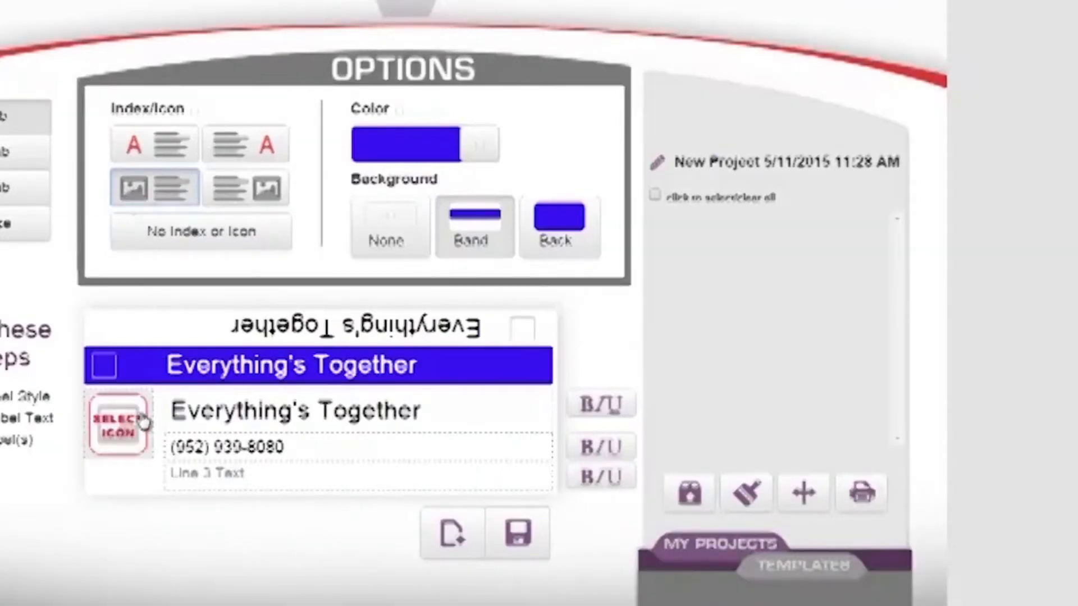
pyautogui.click(116, 423)
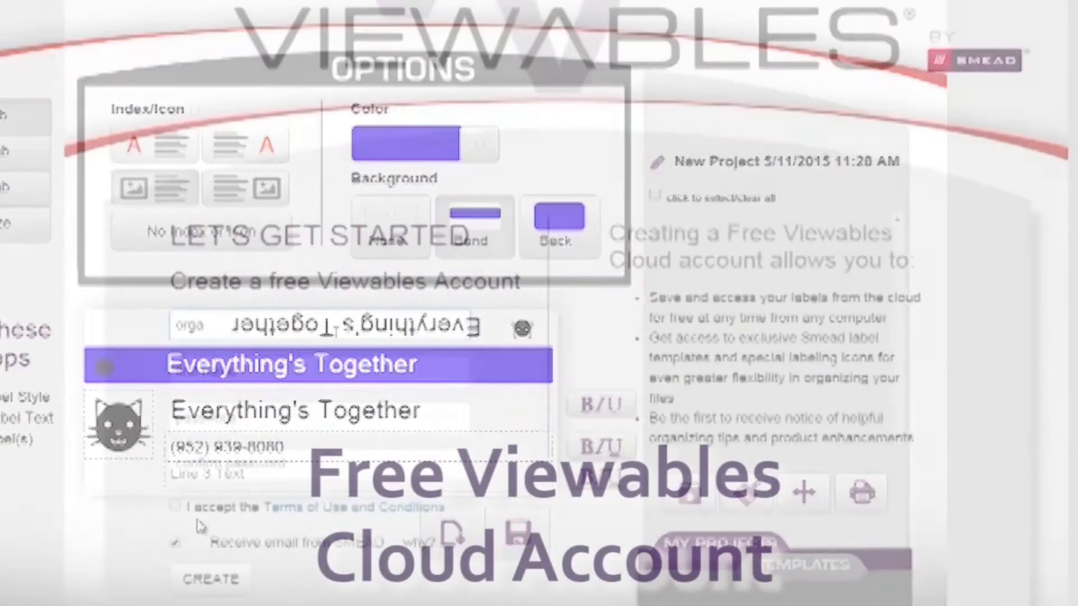
# Enter 'organizingtips' in the free Viewables Account form and browse the Smead Templates categories.
pyautogui.write('organizingtips')
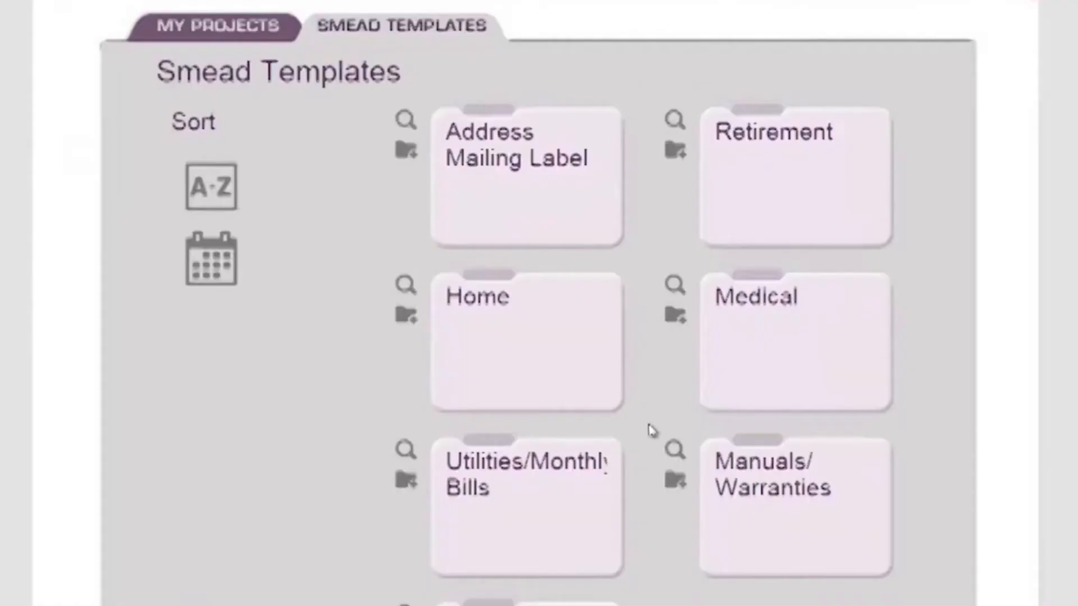
pyautogui.scroll(-3)
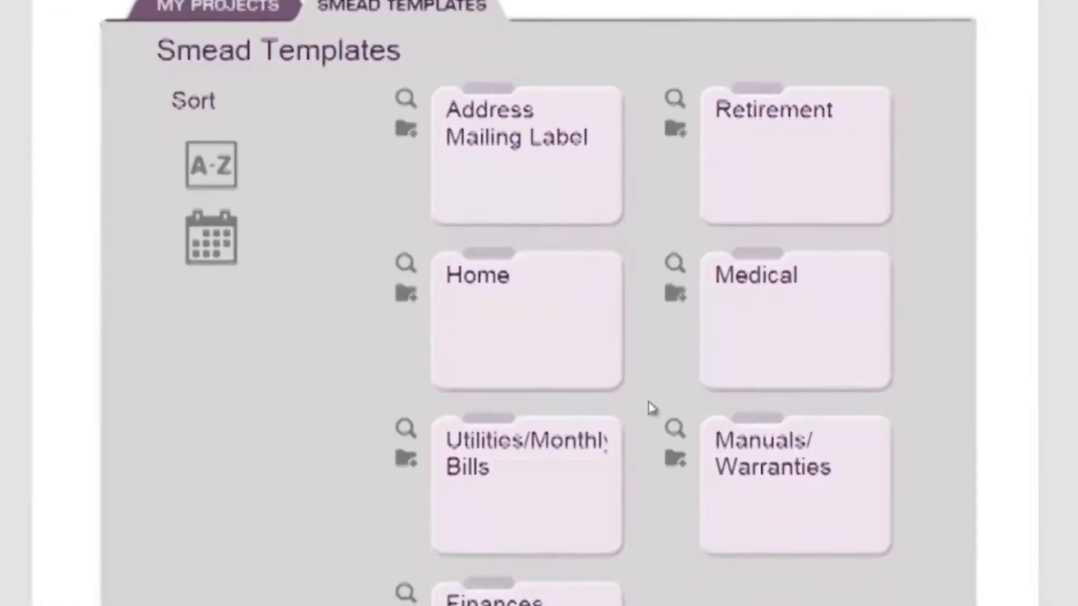